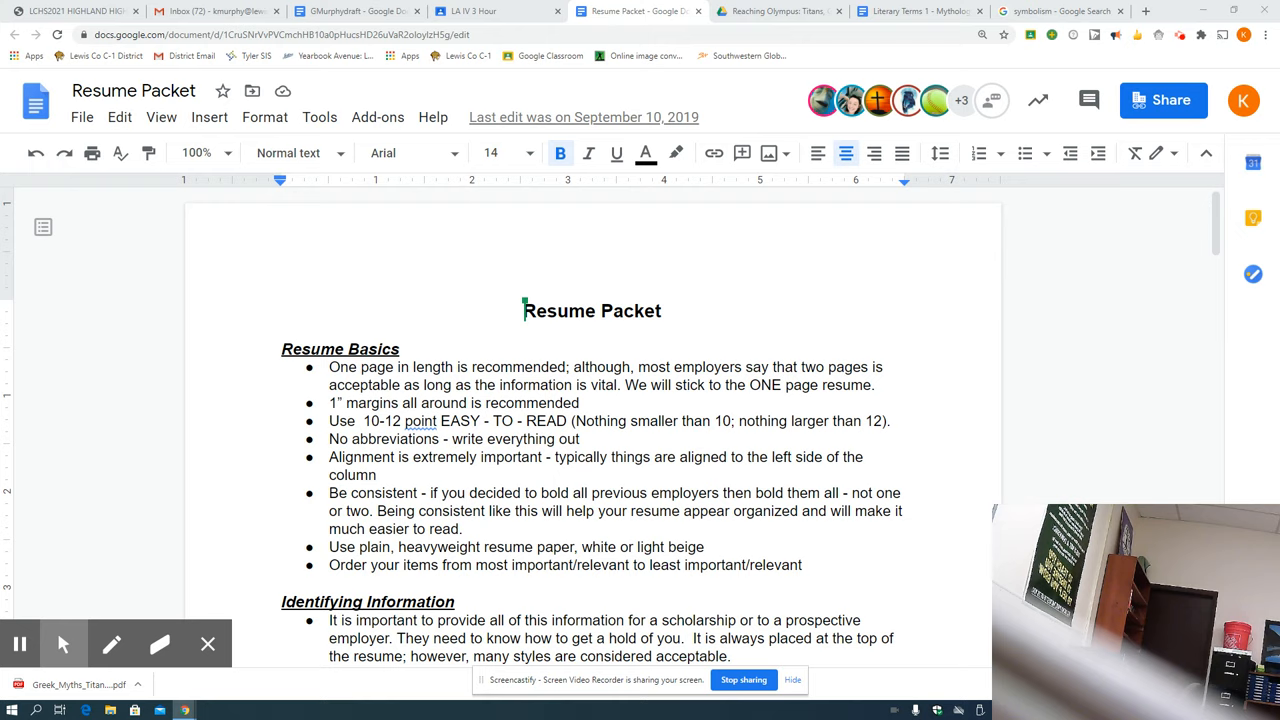
- Scroll the Resume Packet down to the Identifying Information section and its contact example
scroll(down, 3)
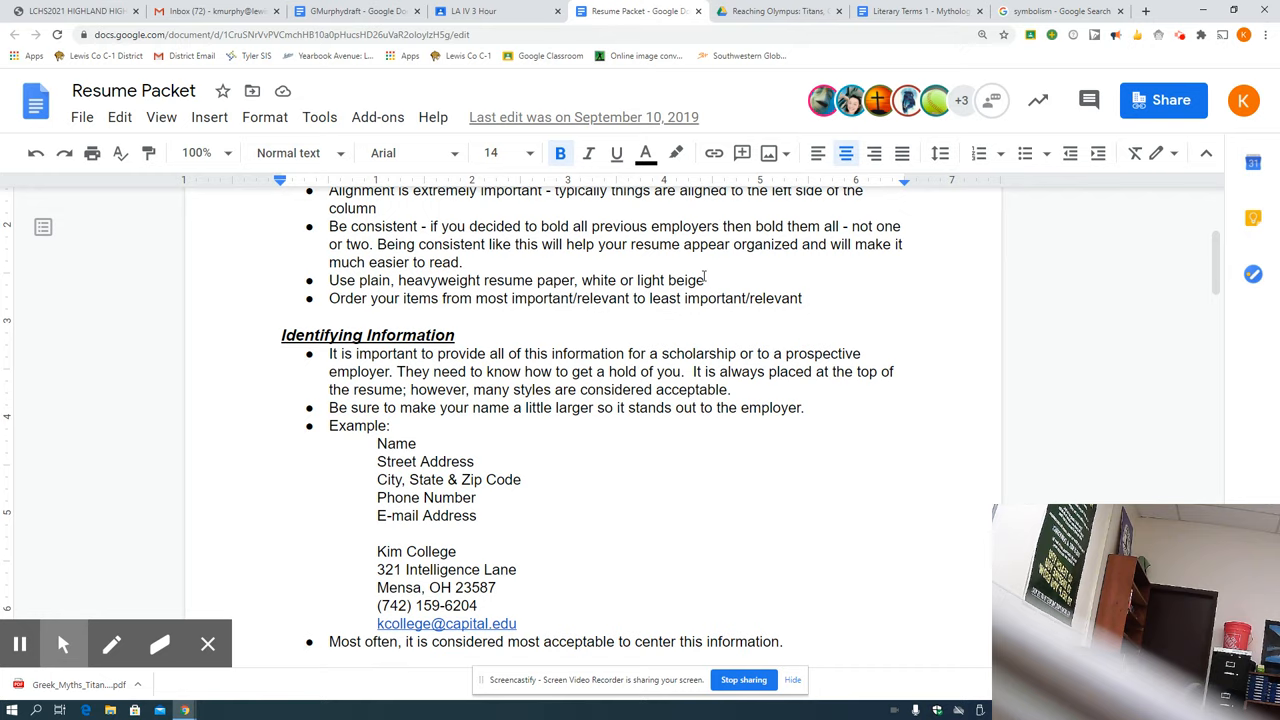
scroll(down, 3)
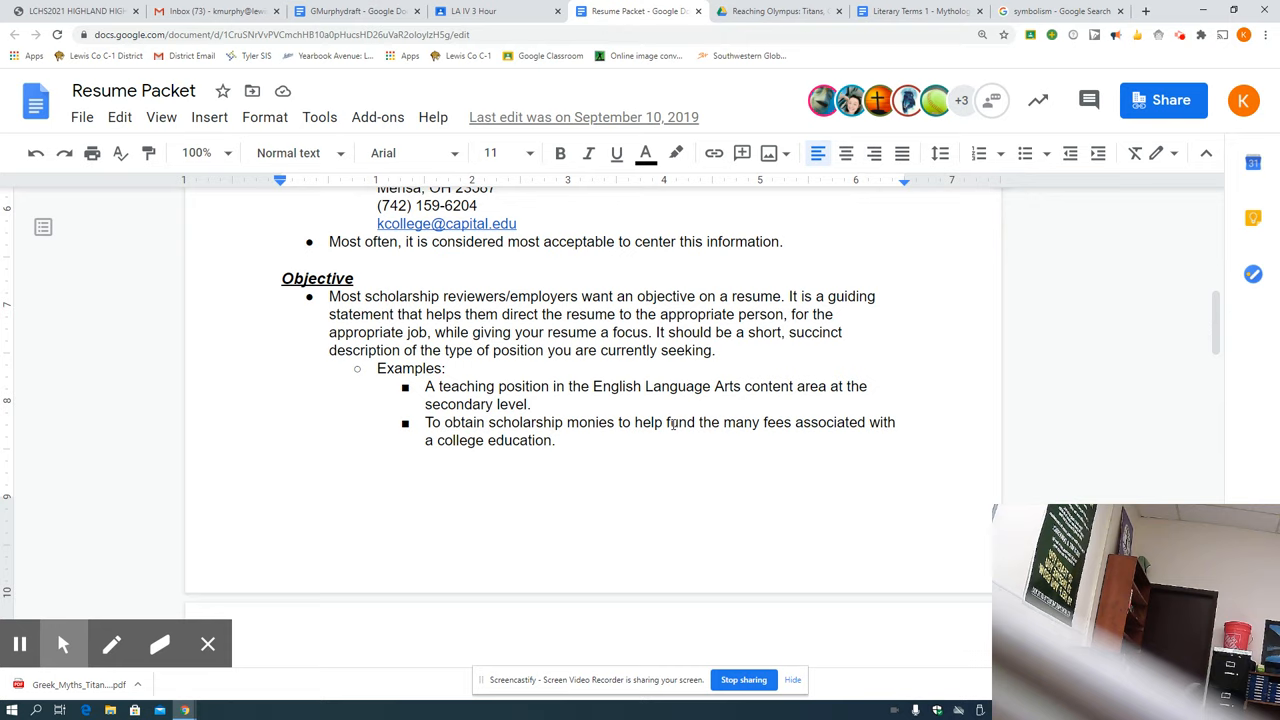
mouse_move(936, 418)
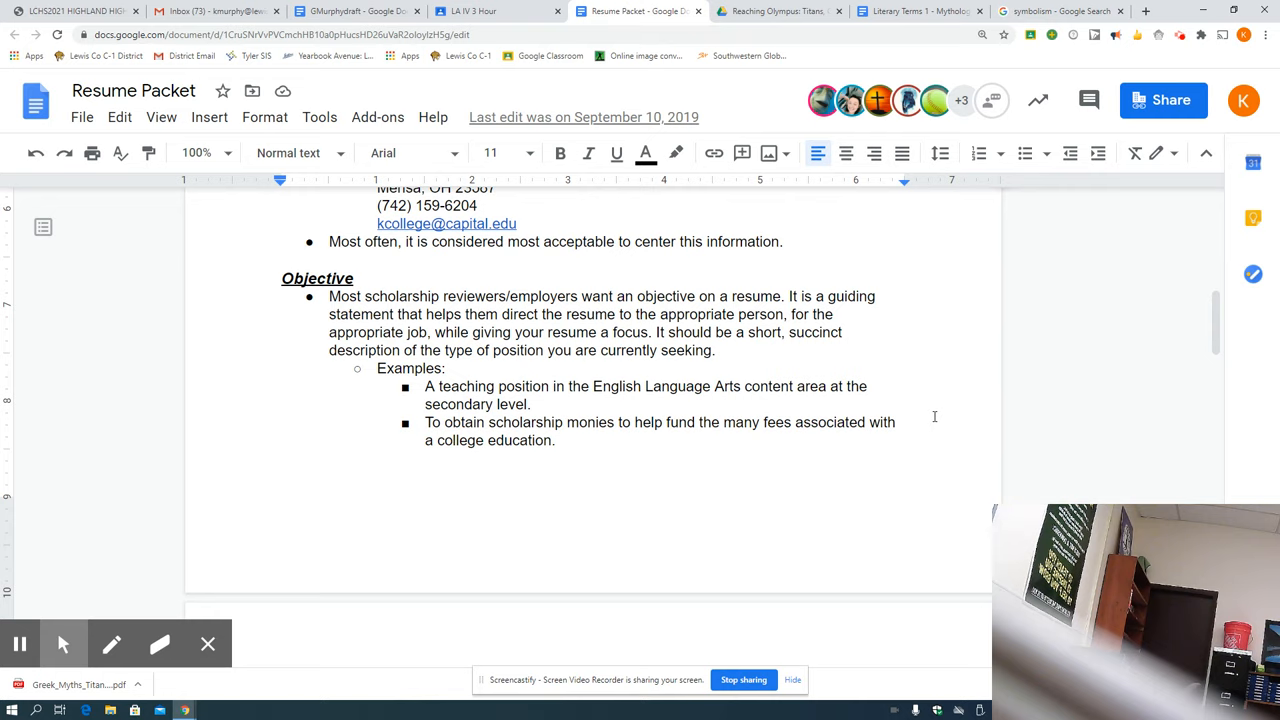
mouse_move(480, 404)
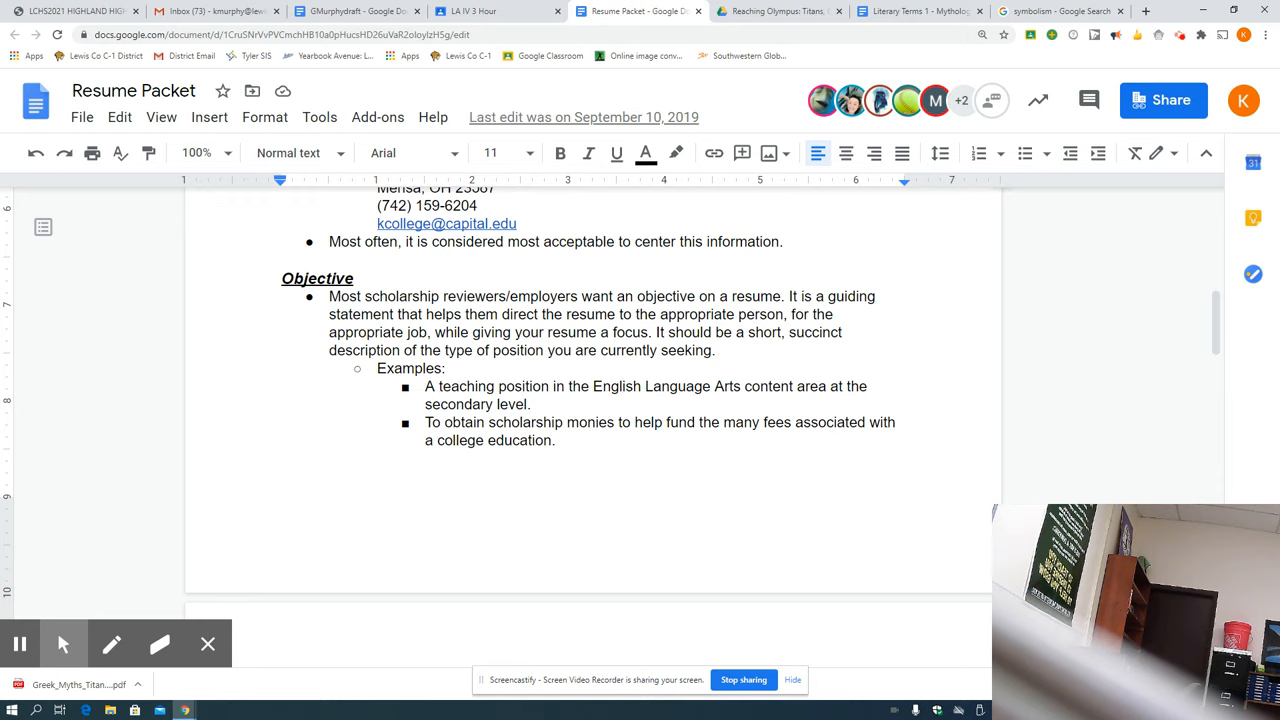
scroll(down, 3)
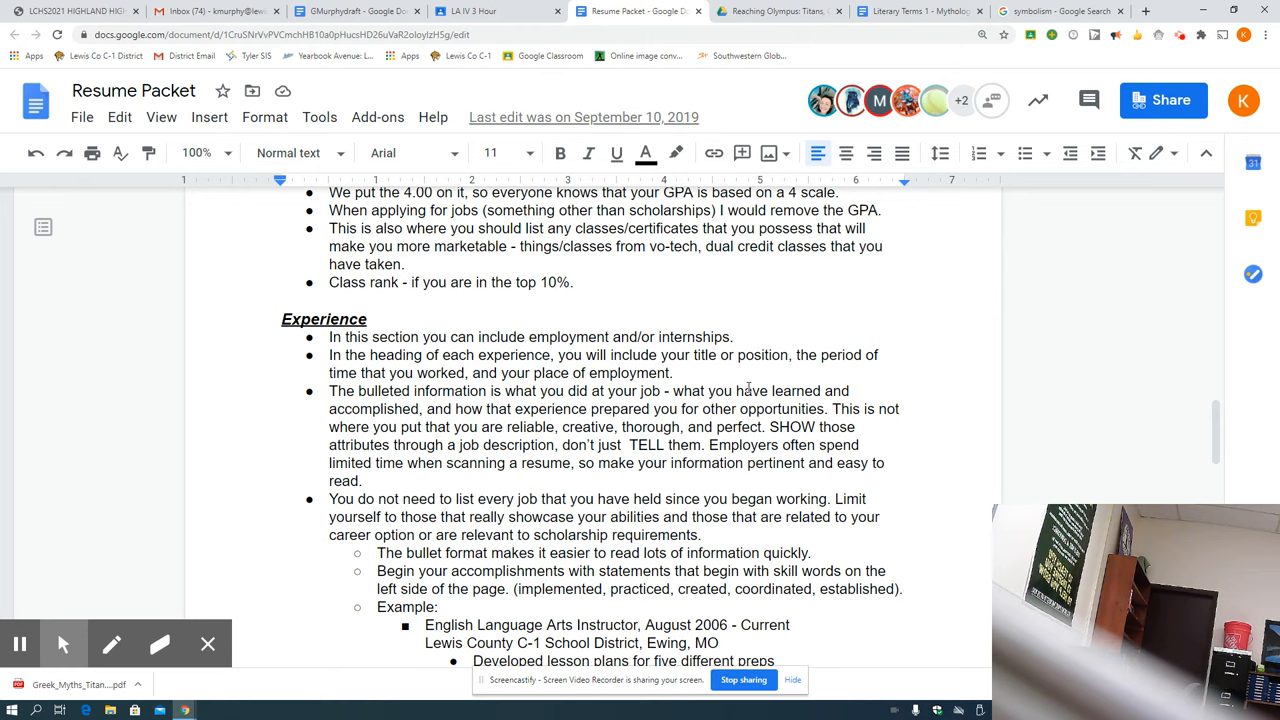
scroll(down, 3)
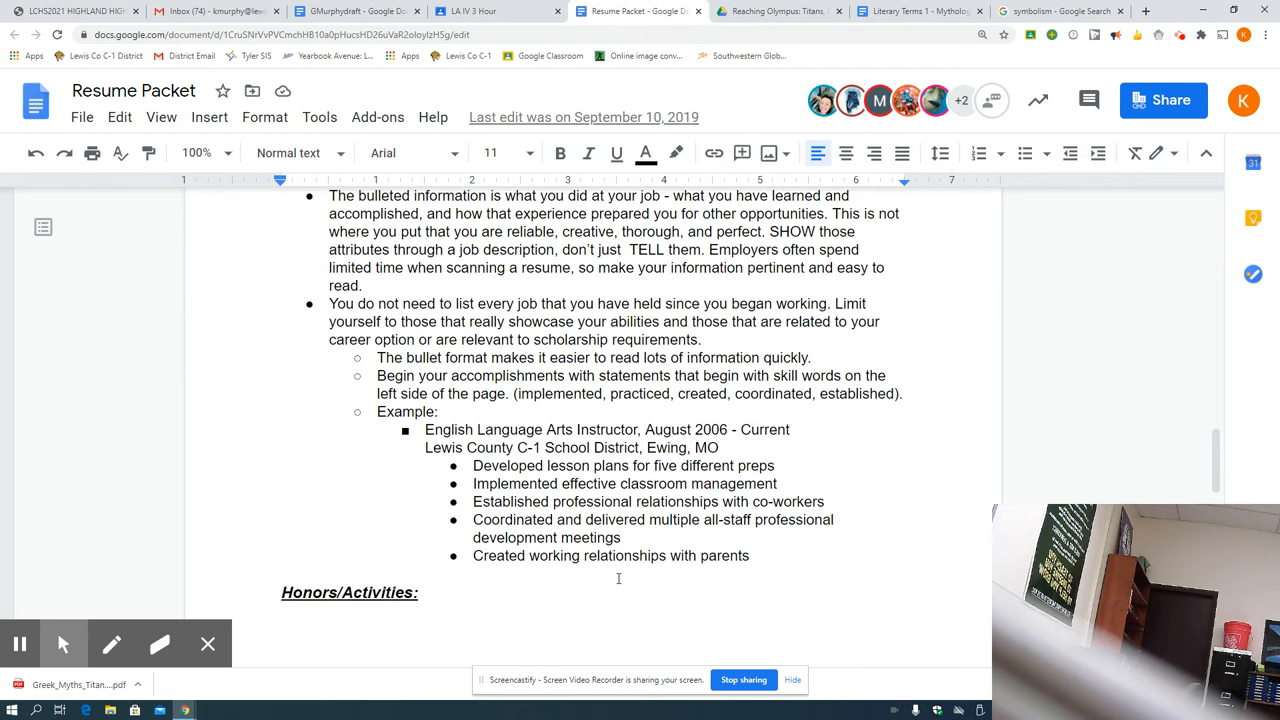
scroll(down, 3)
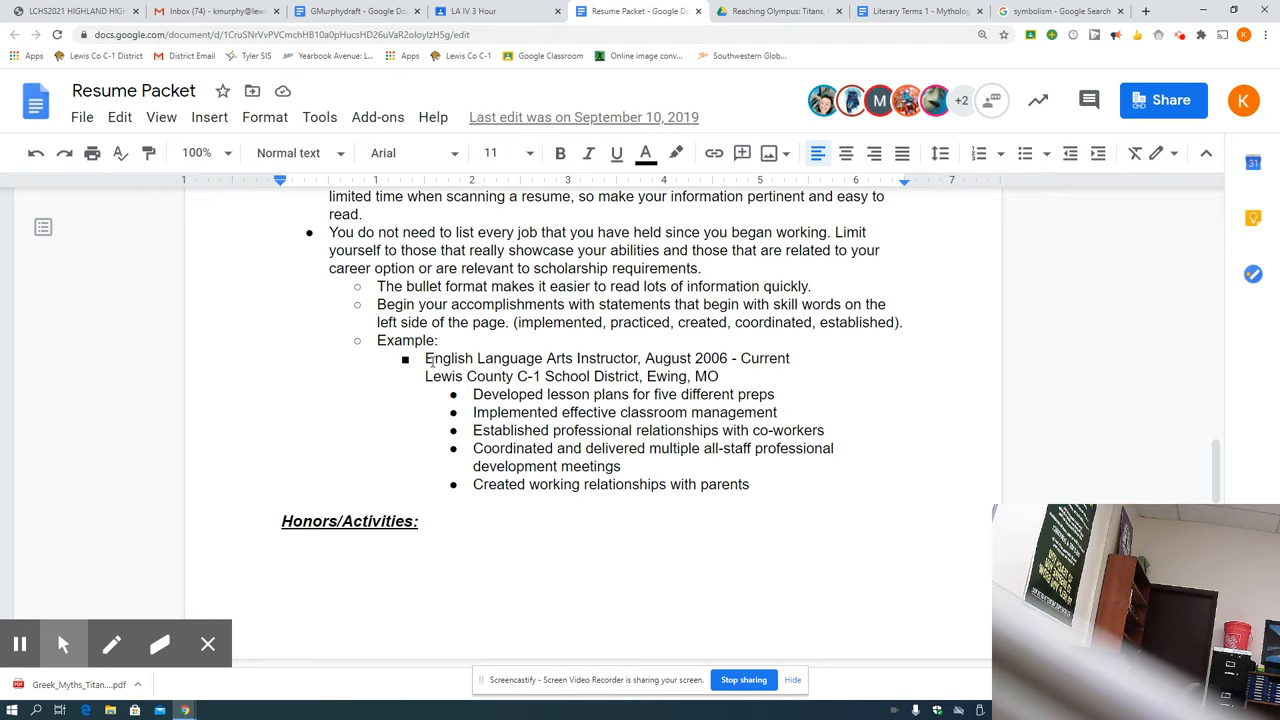
mouse_move(452, 358)
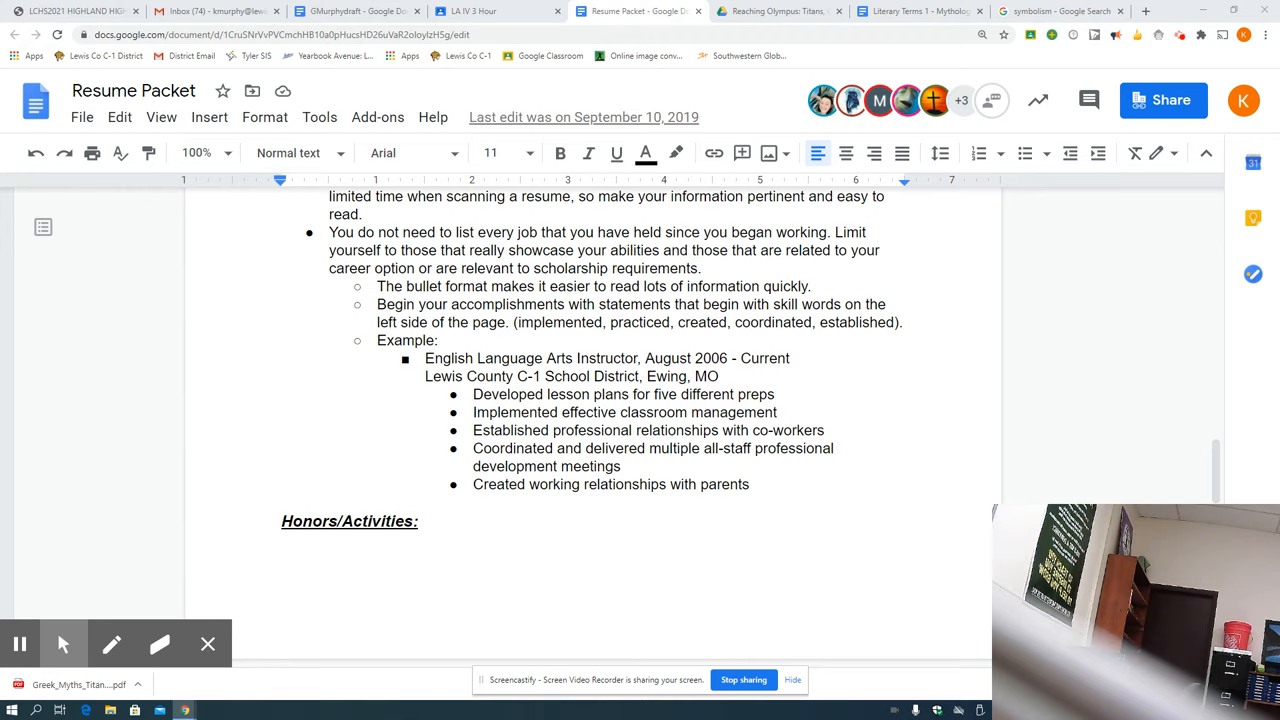
mouse_move(752, 374)
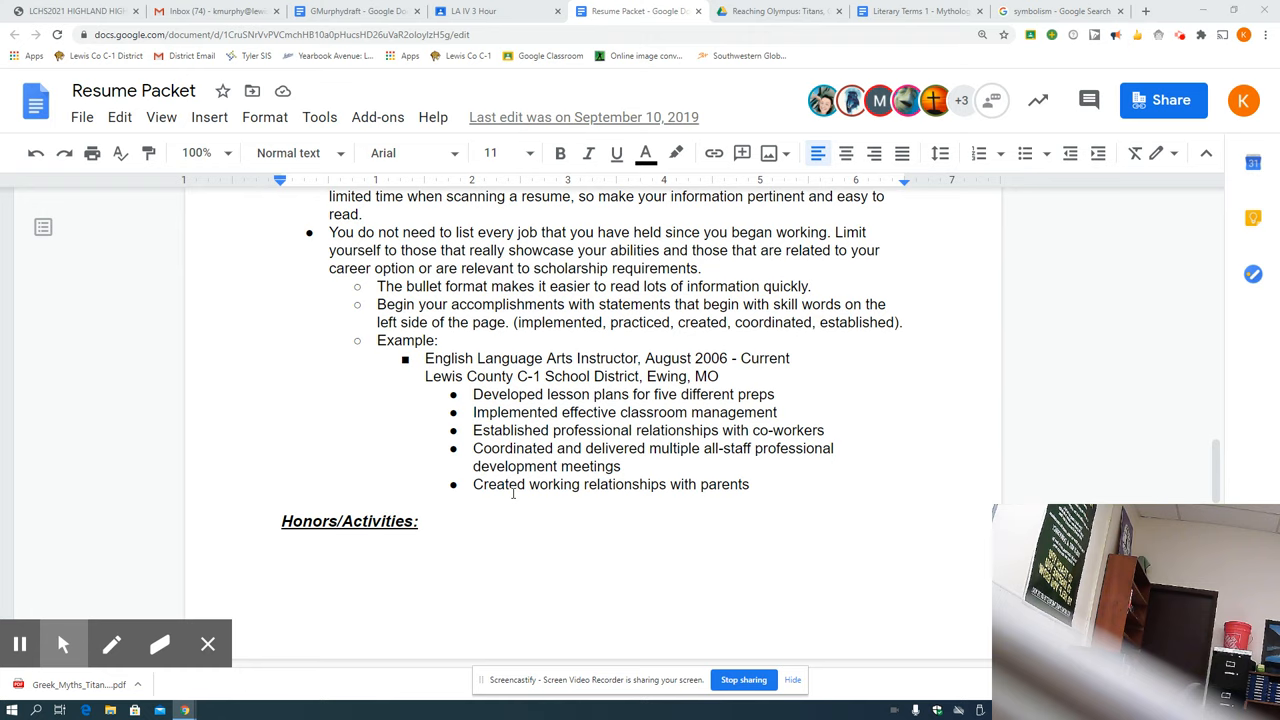
mouse_move(540, 432)
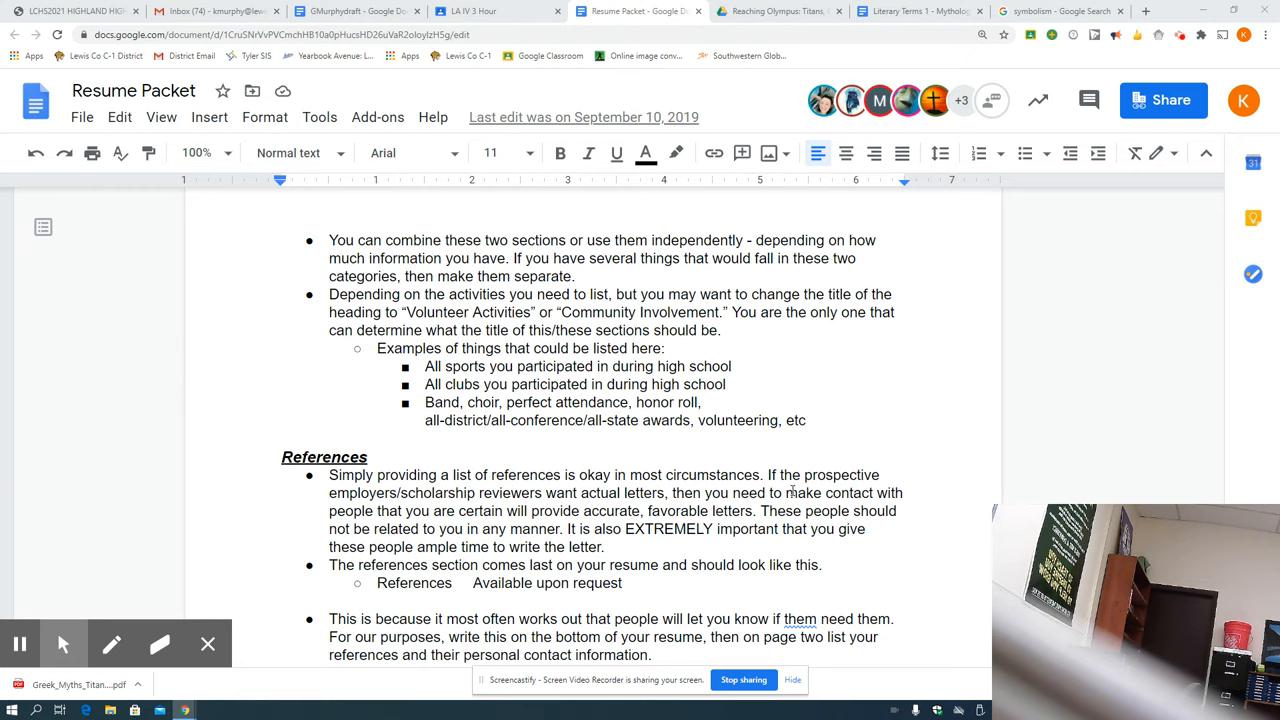
- Scroll the Resume Packet down to the Honors/Activities tips and References guidance
scroll(down, 3)
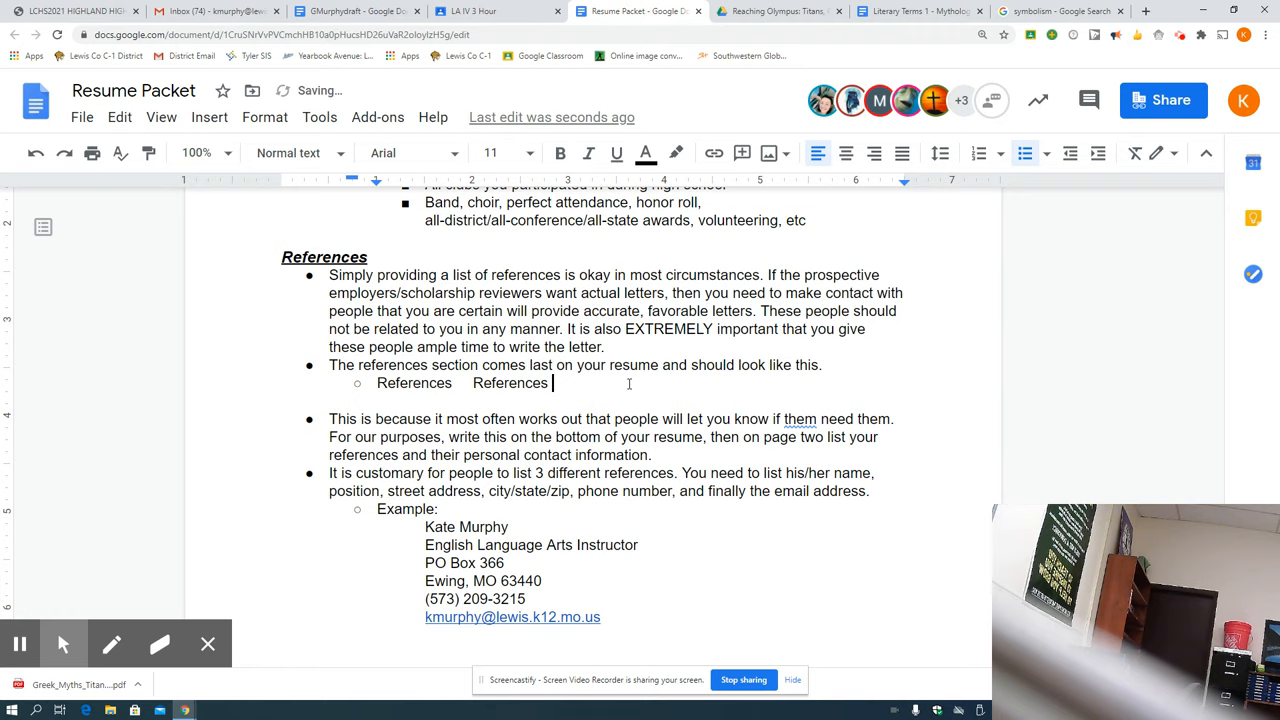
- Add 'Attached' after the second References so the example line reads 'References References Attached'
text(Attached)
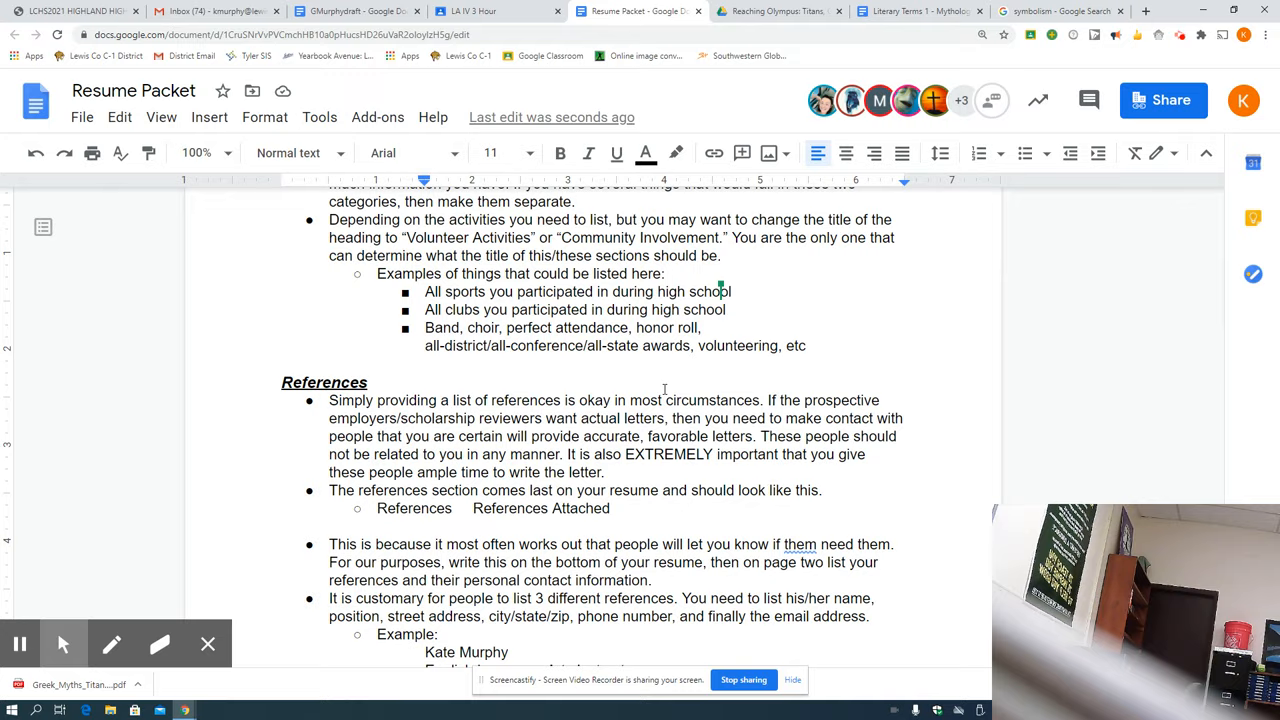
- Post the Sample Resumes announcement with its two PDF resumes to the three classes' streams
click(490, 12)
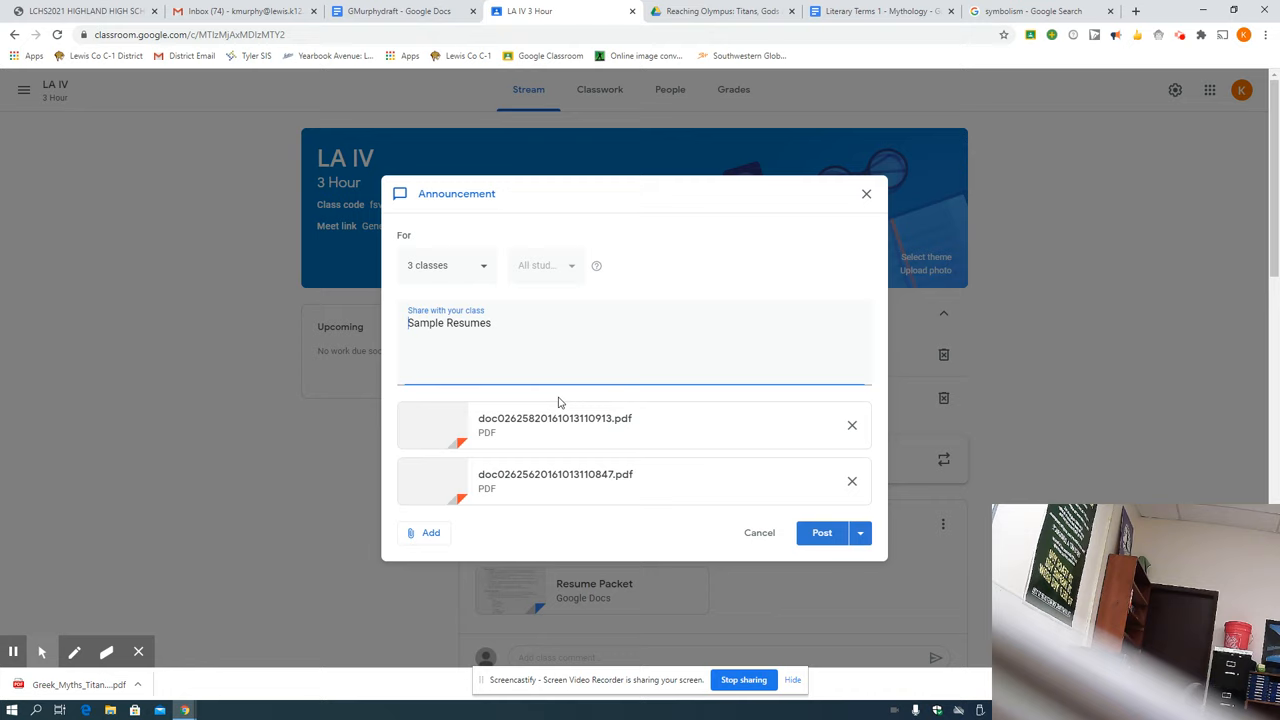
click(556, 474)
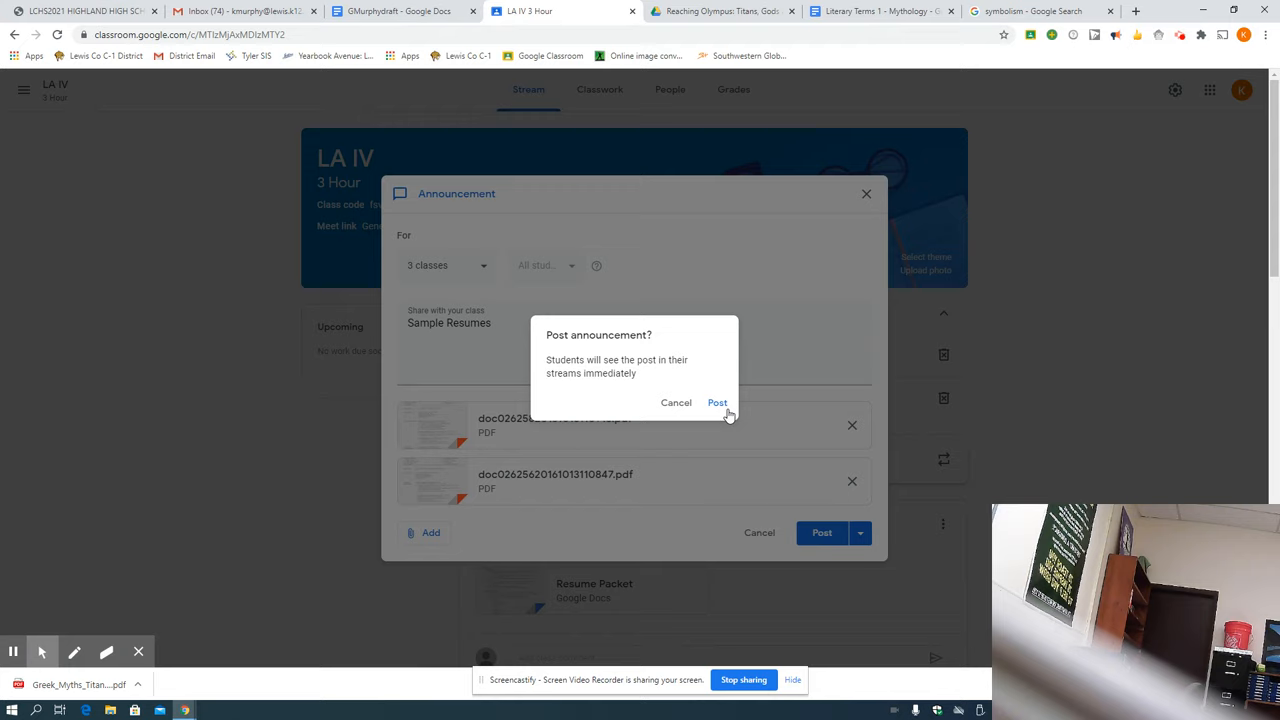
click(716, 402)
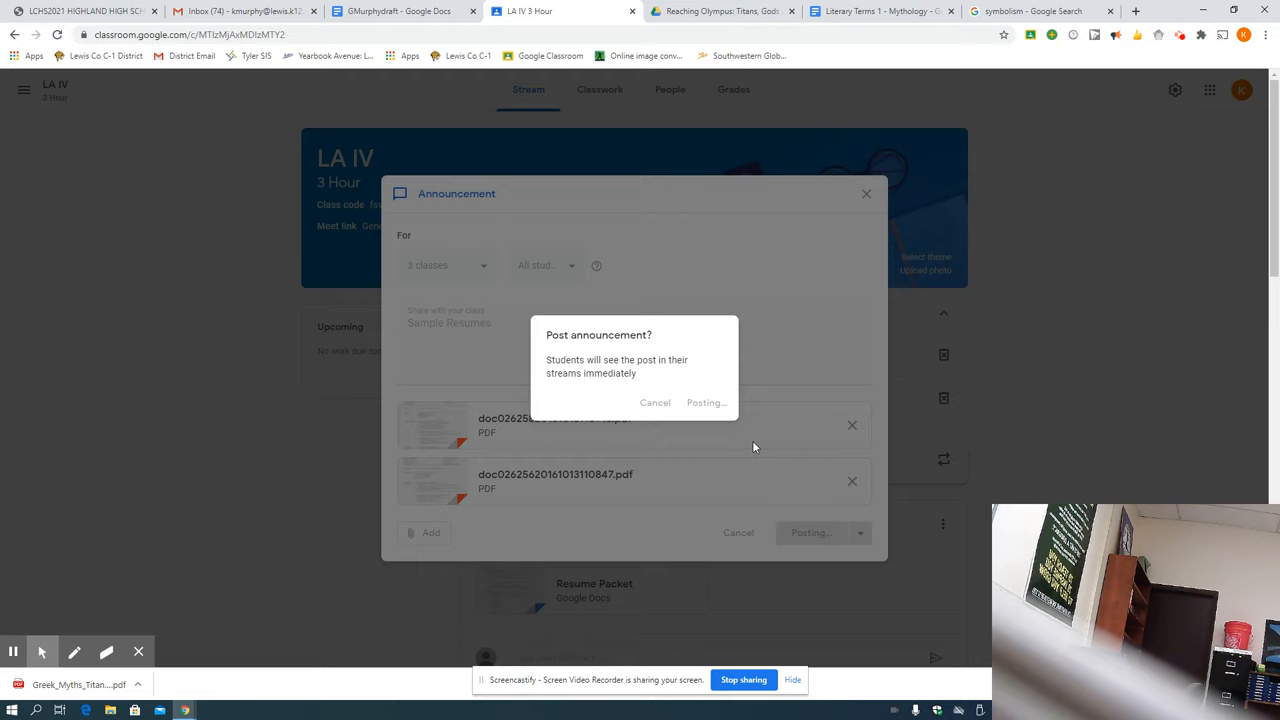
mouse_move(680, 520)
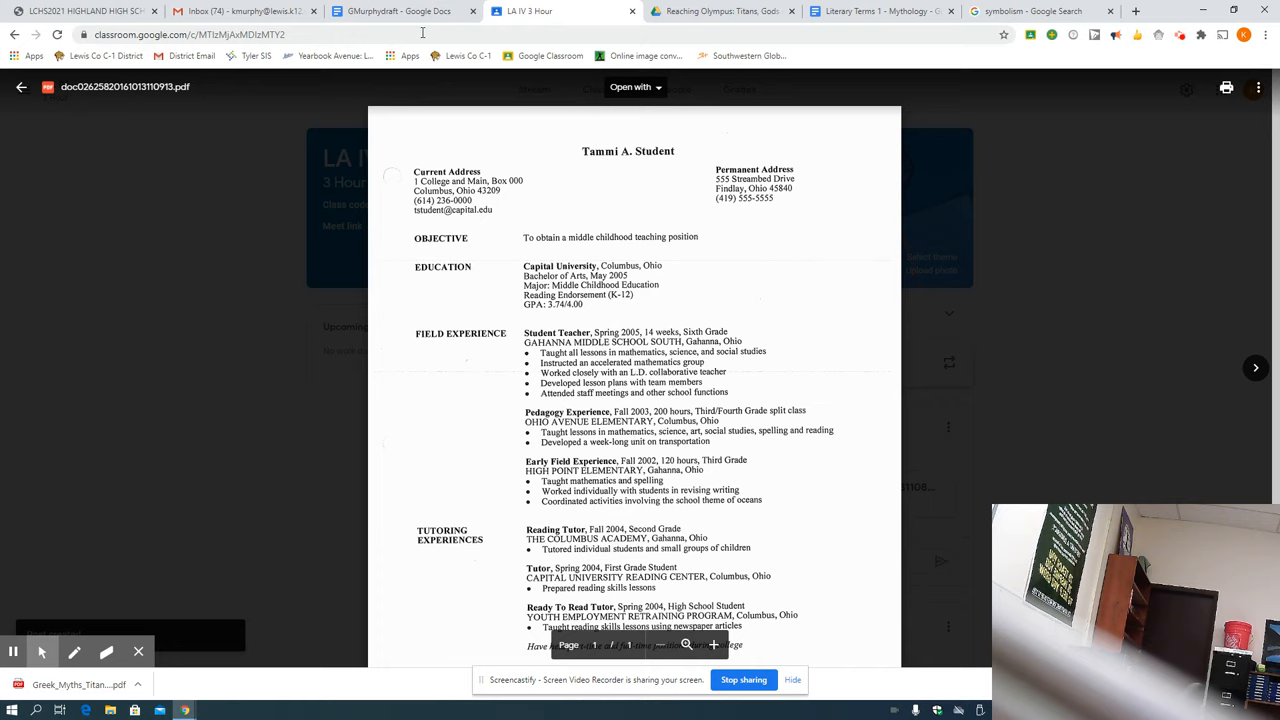
- Switch briefly to the Docs tab and back to the class page with the resume preview
click(716, 12)
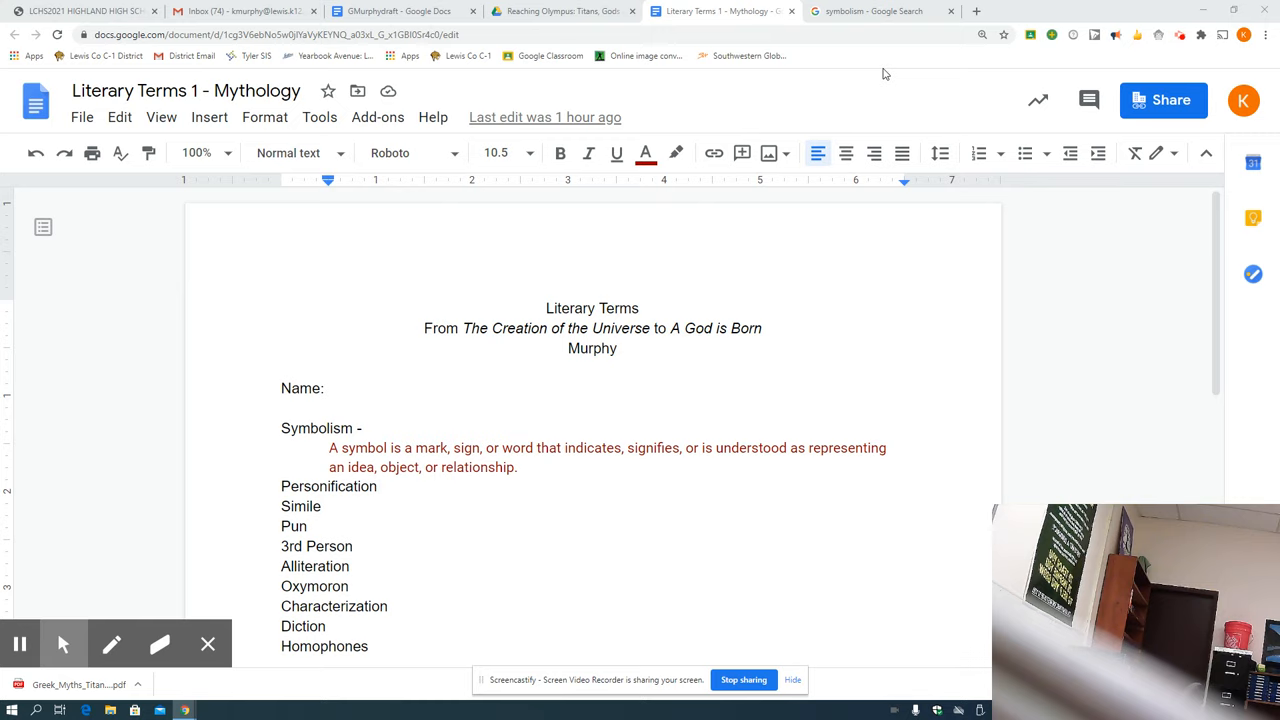
click(880, 12)
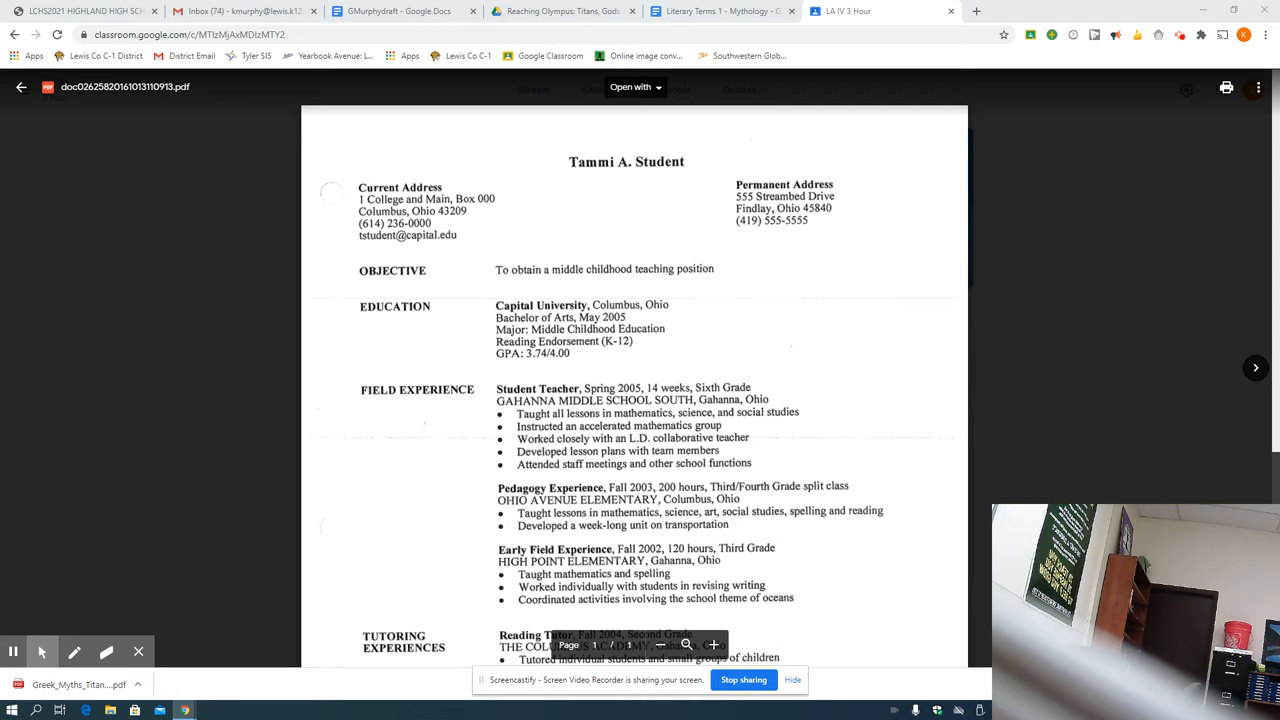
scroll(down, 3)
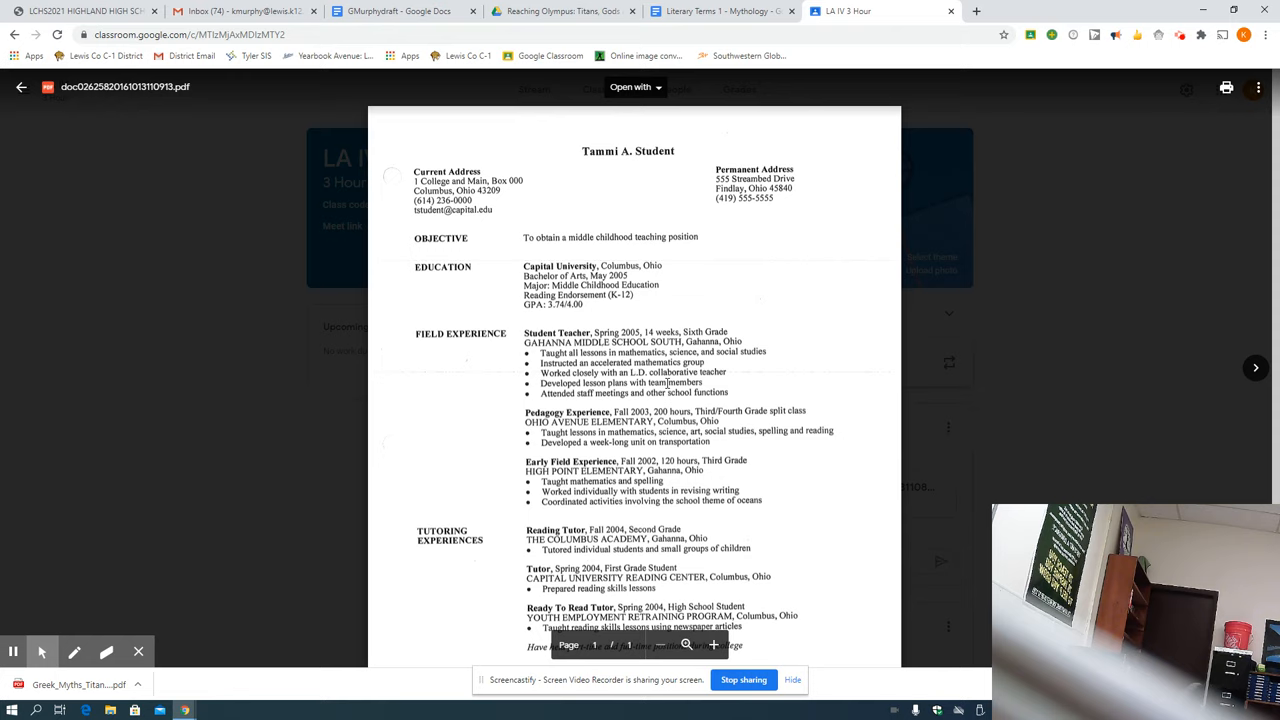
scroll(down, 3)
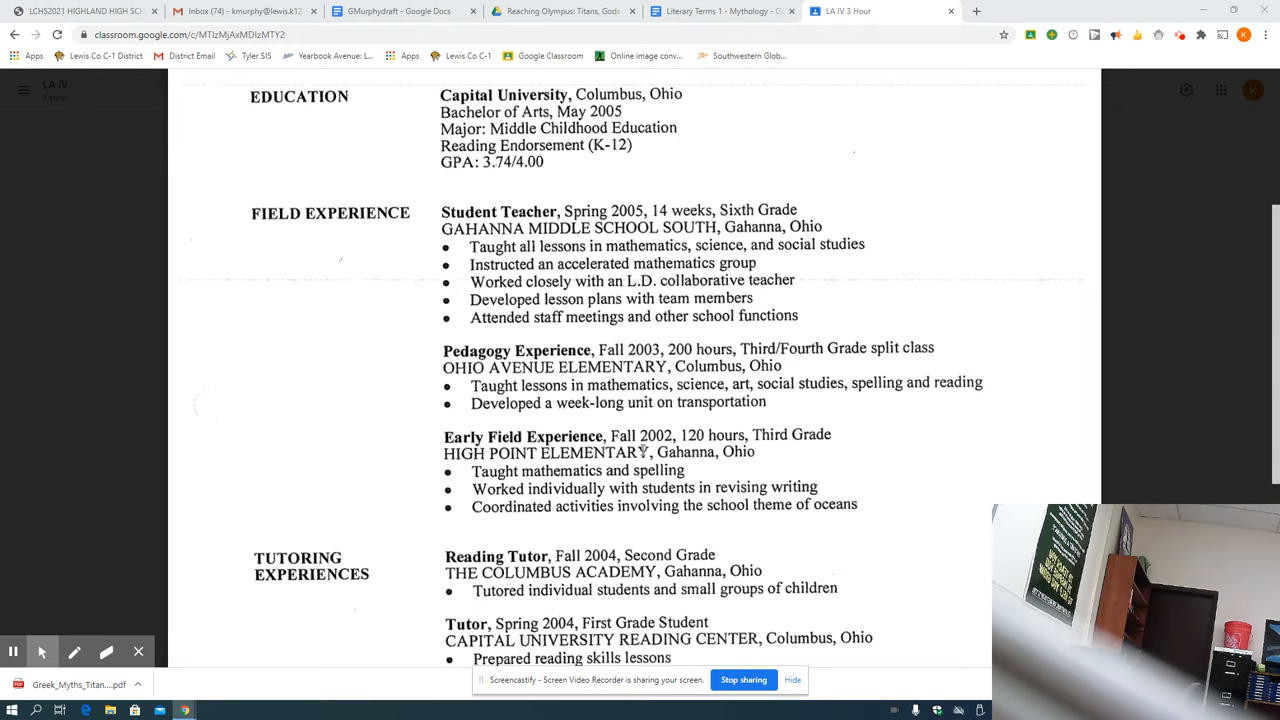
- Scroll down through the sample resume PDF to read its remaining sections
scroll(down, 3)
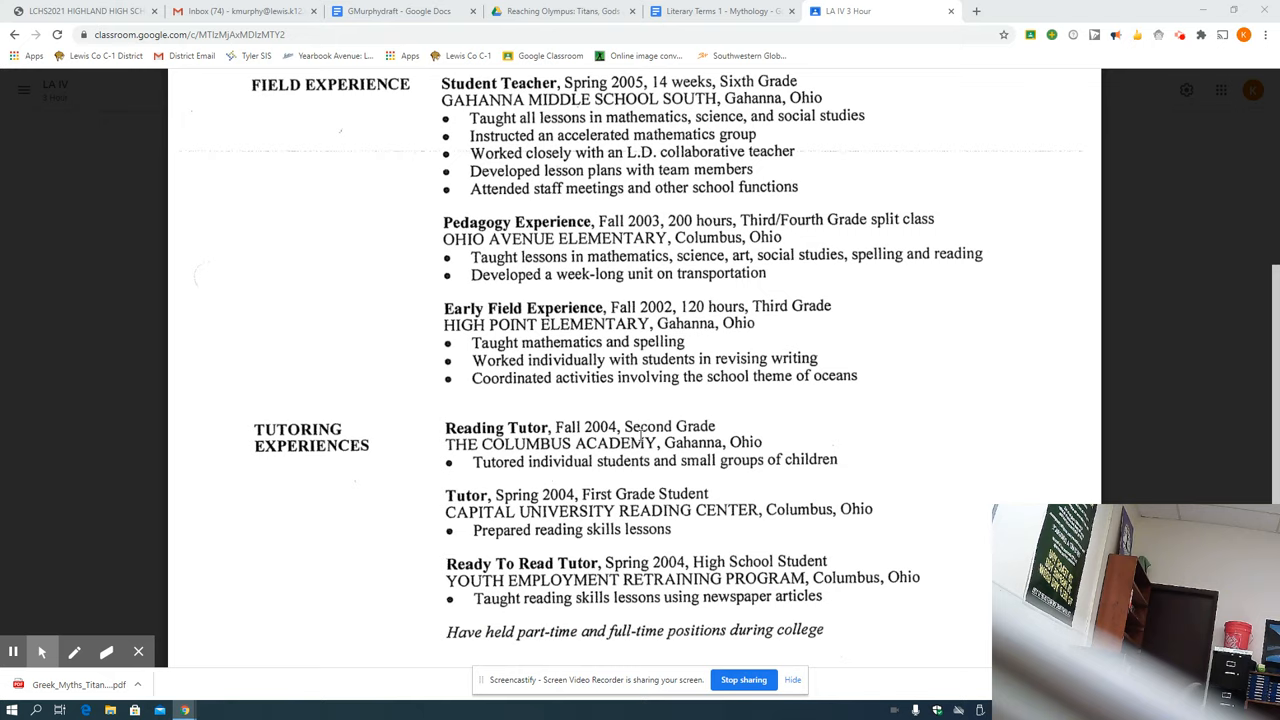
scroll(down, 3)
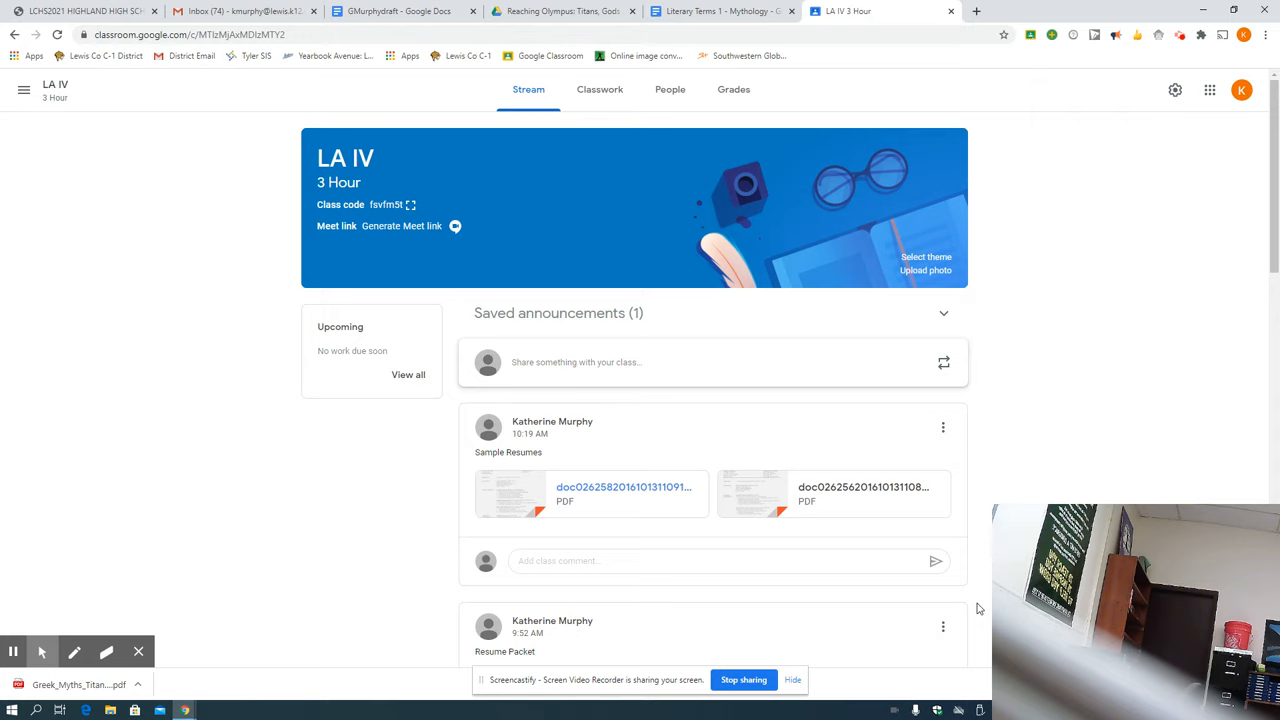
click(624, 488)
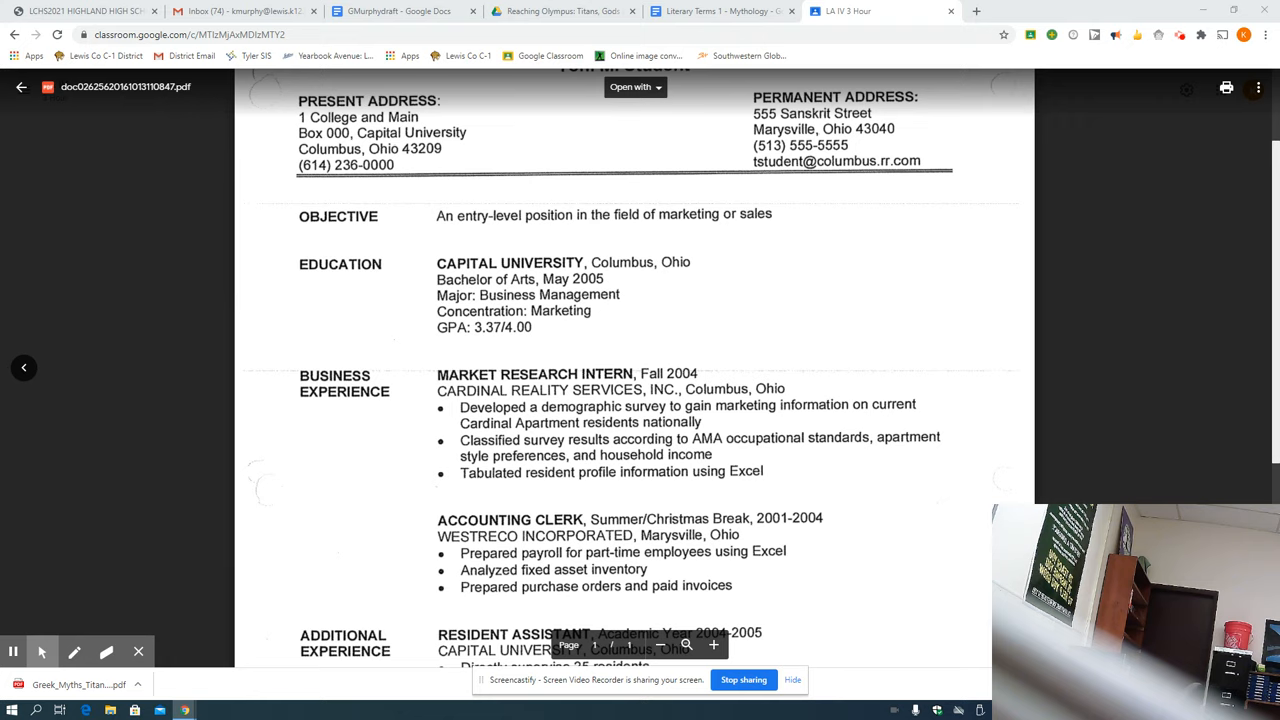
scroll(down, 3)
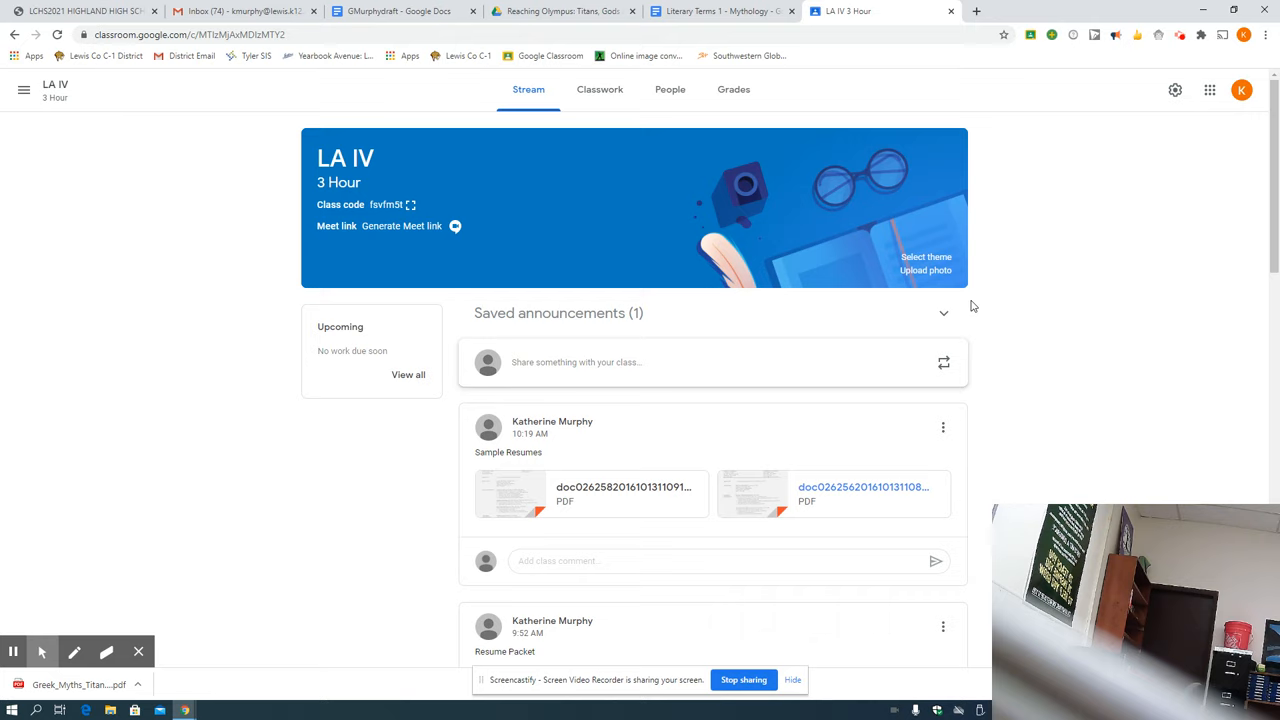
- Post the Sample reference Sheet announcement and view its attached references PDF
click(704, 402)
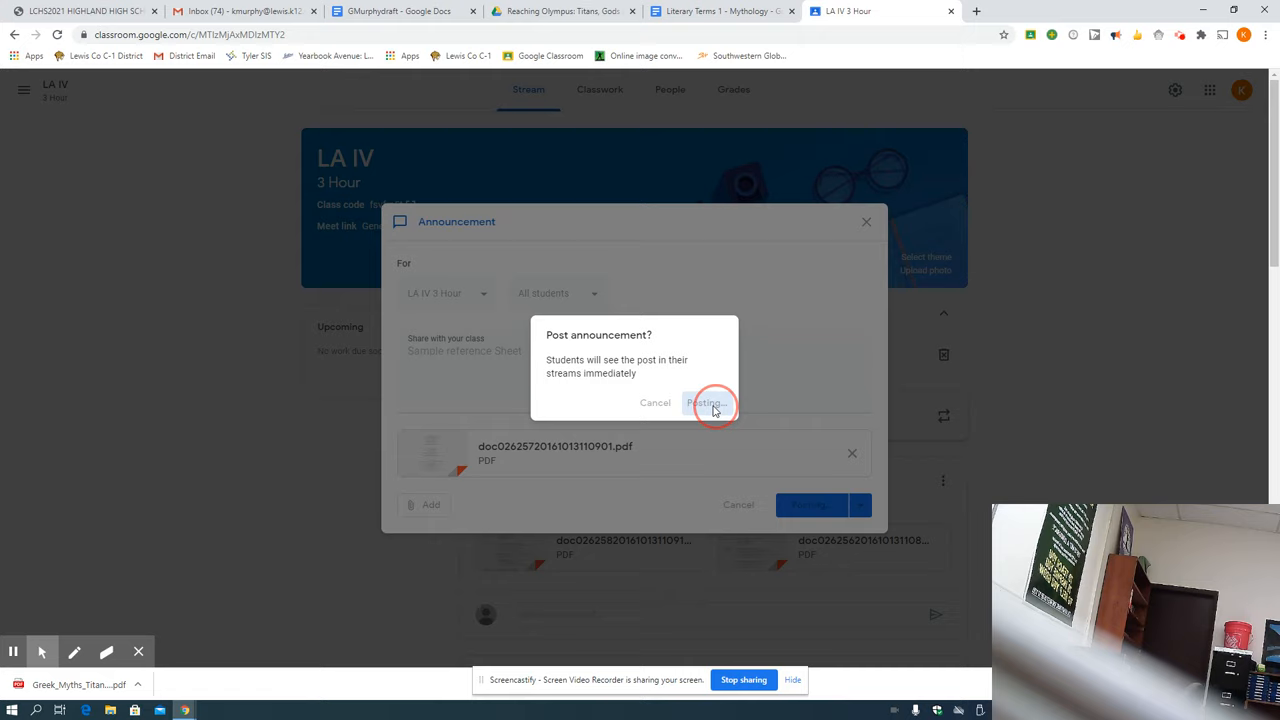
click(706, 402)
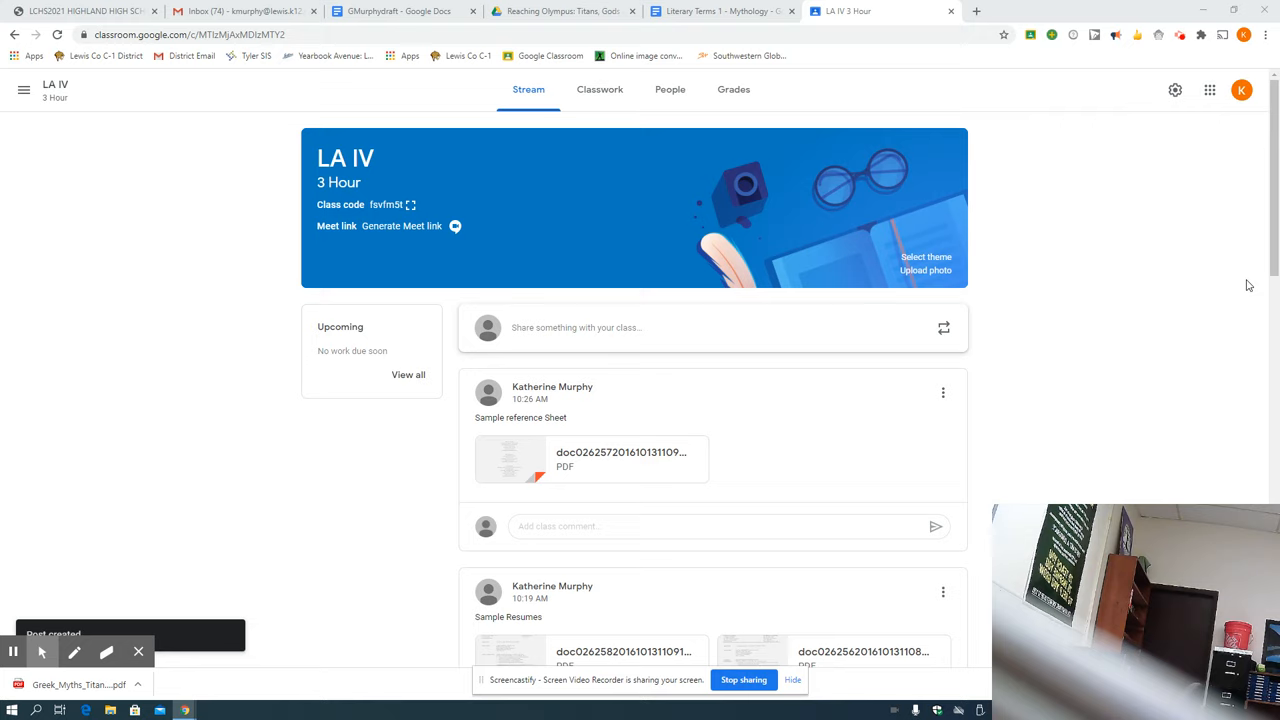
click(510, 458)
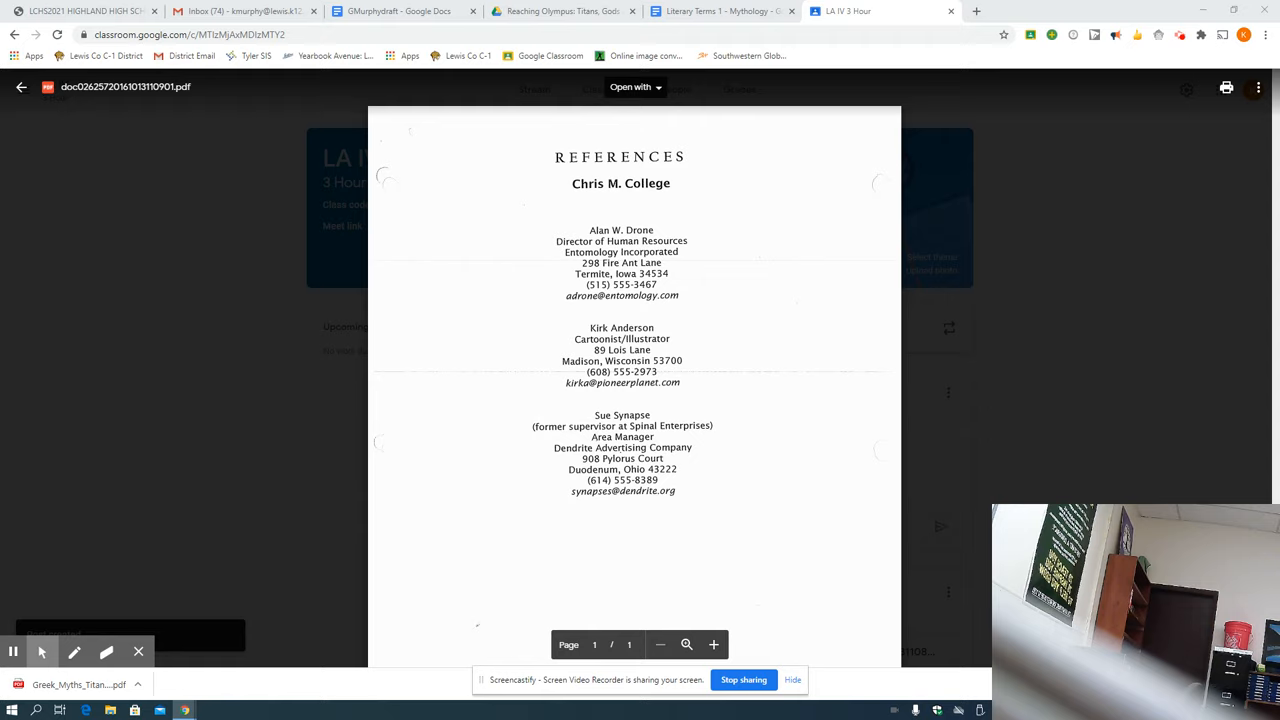